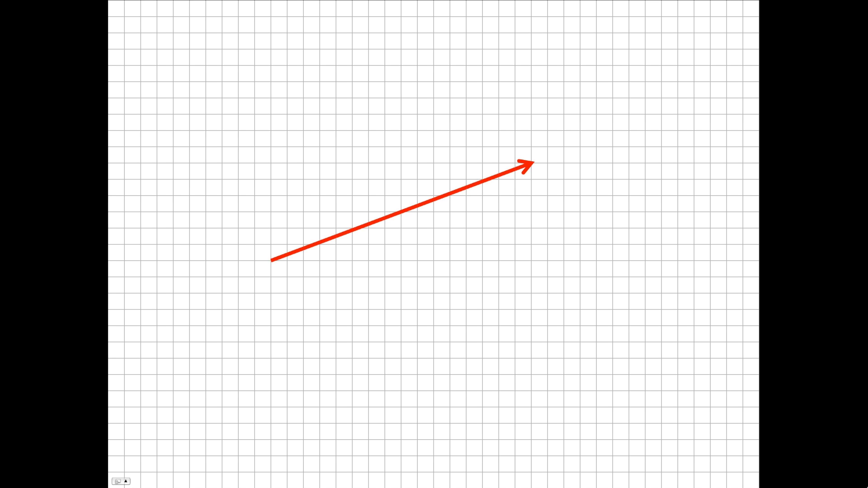
text(A)
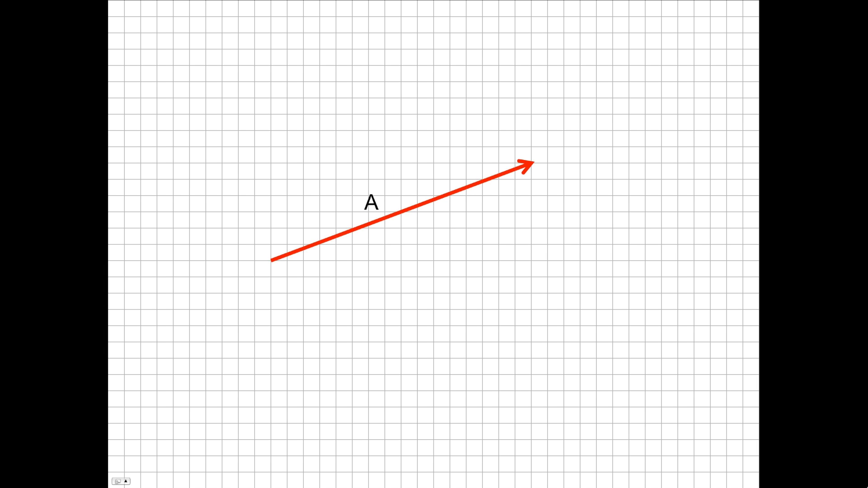